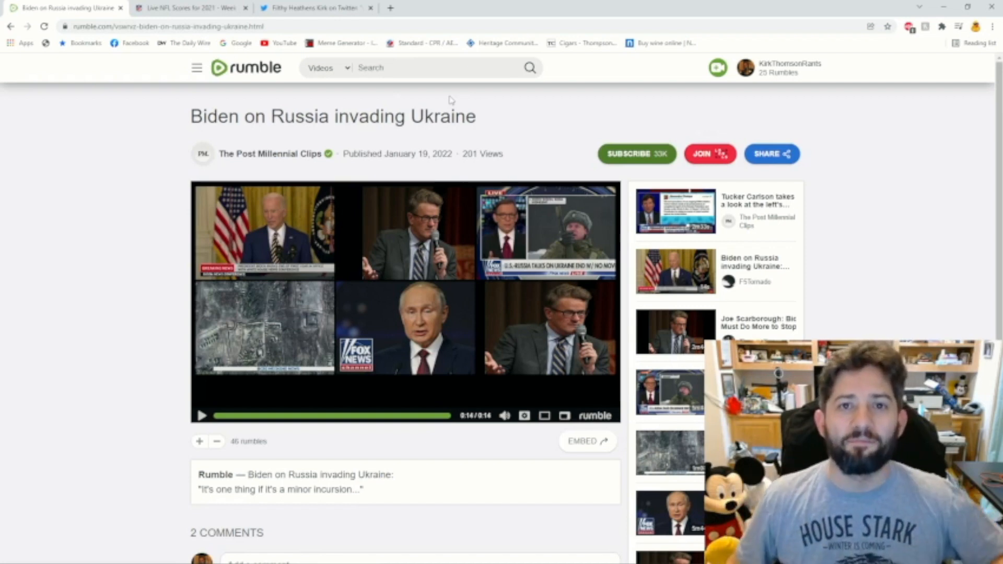
Step: Switch from the Rumble Biden video to the NFL.com Divisional Playoffs schedule tab
{"action": "left_click", "coordinate": [188, 8]}
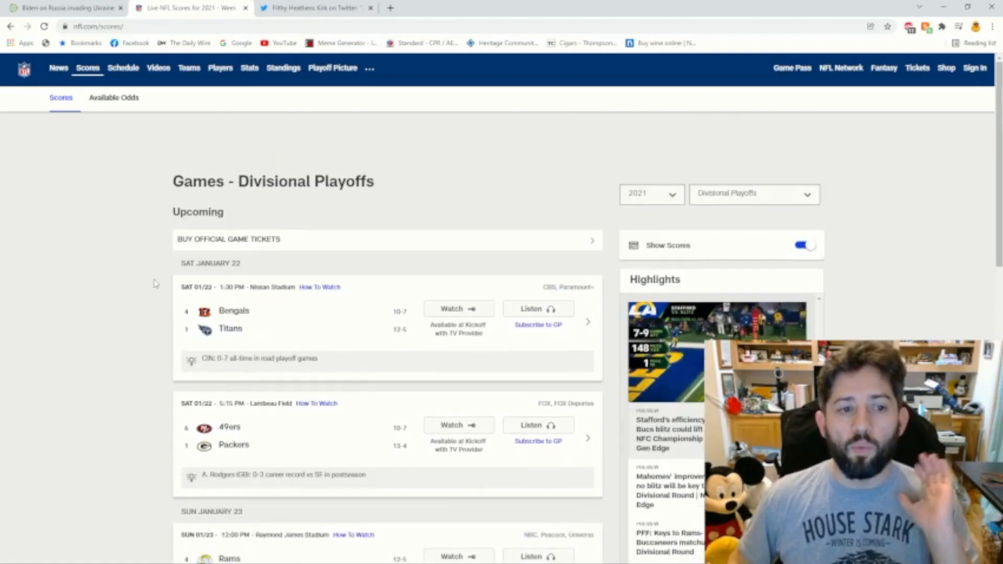
Step: Review the Divisional Playoffs matchups, then pull up the Titans 24-16, Bengals 41-21 prediction tweet
{"action": "scroll", "scroll_direction": "down", "scroll_amount": 3}
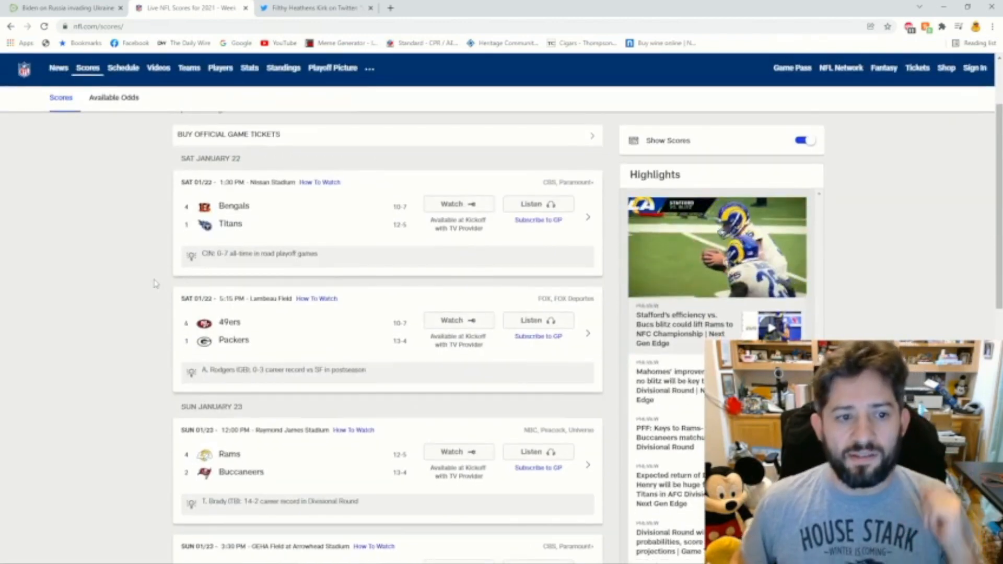
{"action": "scroll", "scroll_direction": "down", "scroll_amount": 3}
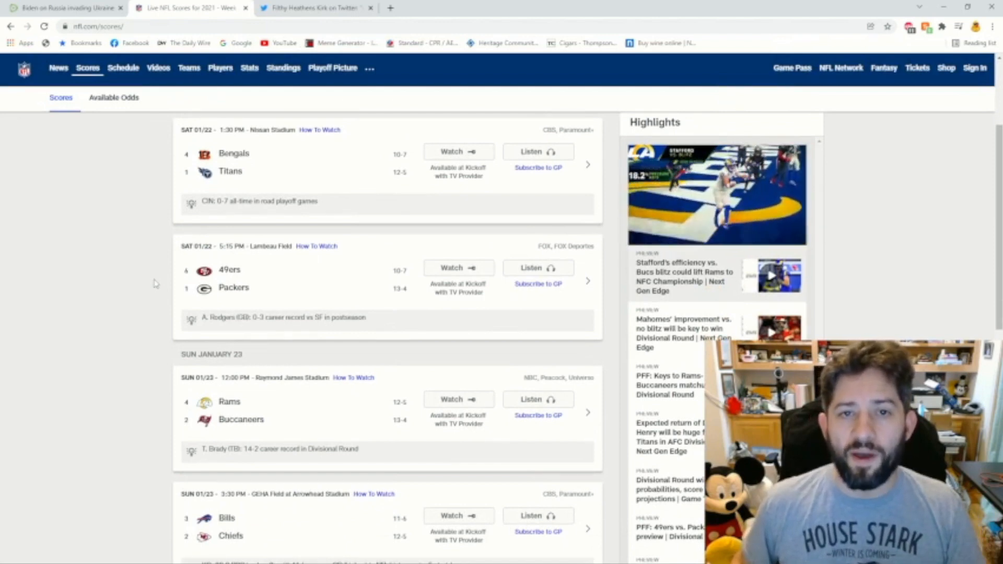
{"action": "scroll", "scroll_direction": "down", "scroll_amount": 3}
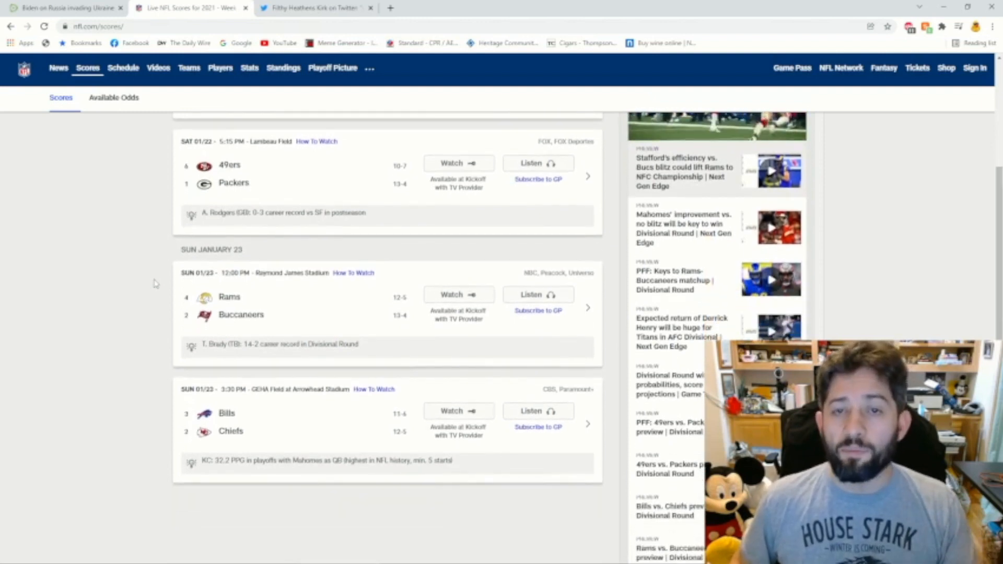
{"action": "scroll", "scroll_direction": "down", "scroll_amount": 3}
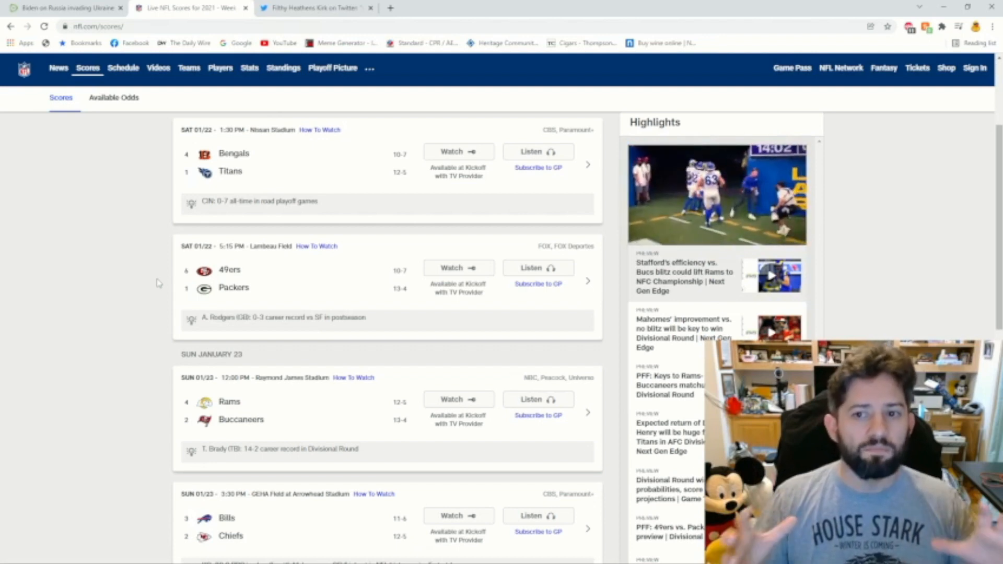
{"action": "left_click", "coordinate": [716, 195]}
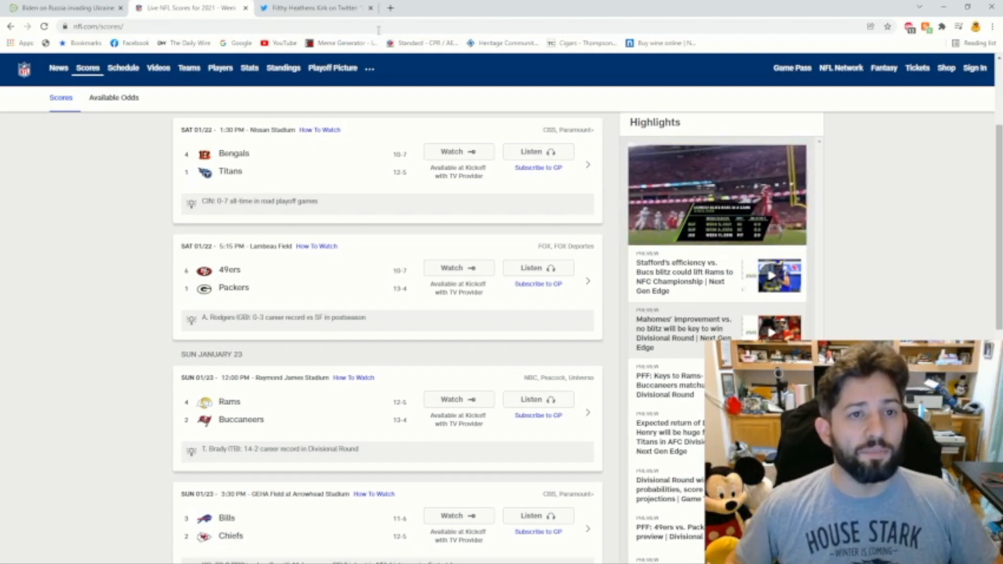
{"action": "left_click", "coordinate": [314, 8]}
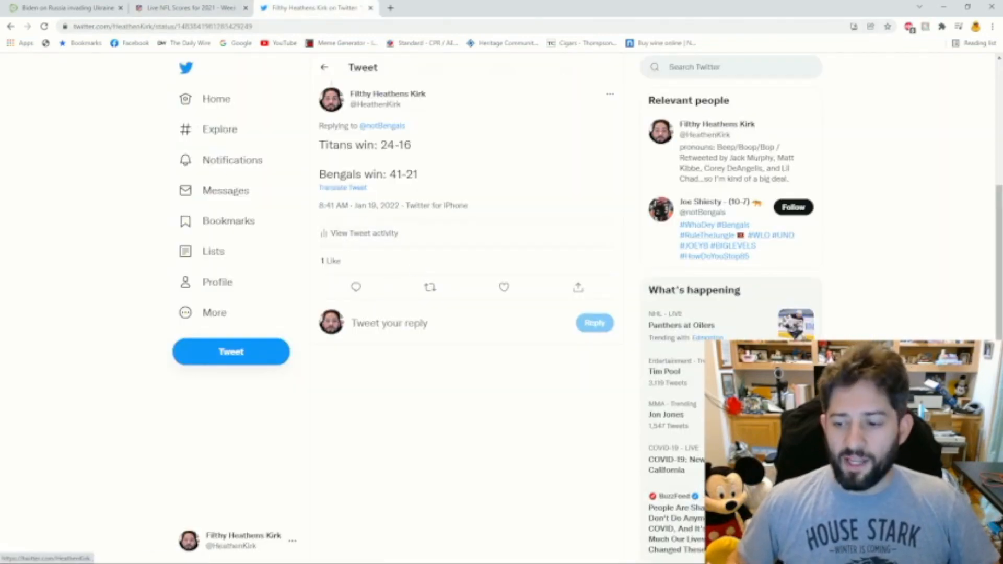
{"action": "mouse_move", "coordinate": [536, 217]}
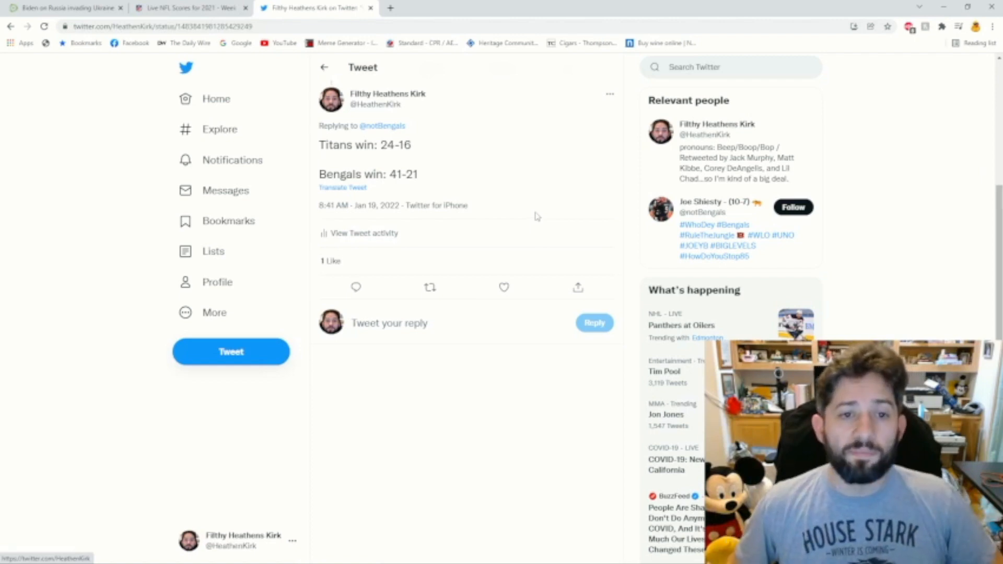
{"action": "mouse_move", "coordinate": [479, 152]}
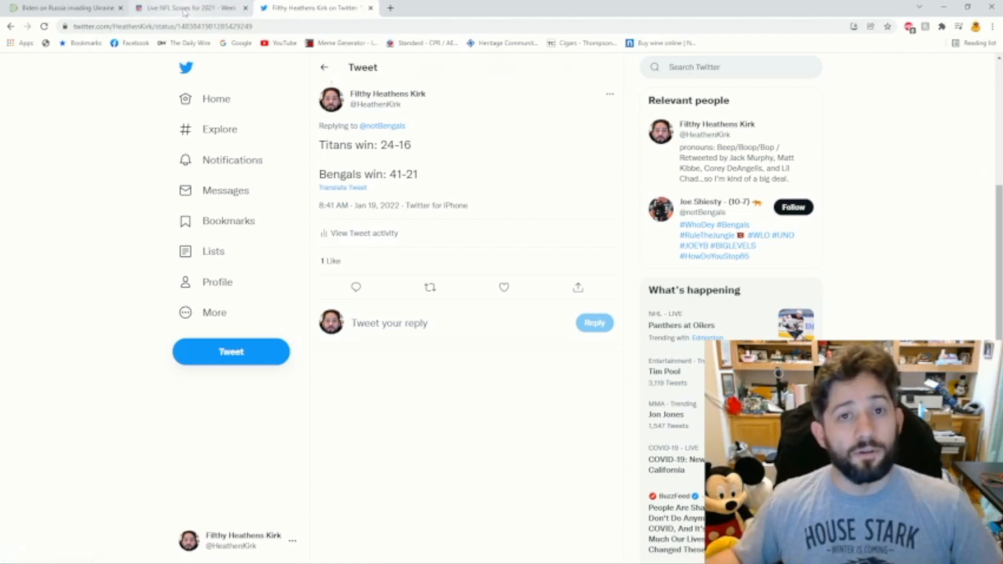
{"action": "mouse_move", "coordinate": [191, 8]}
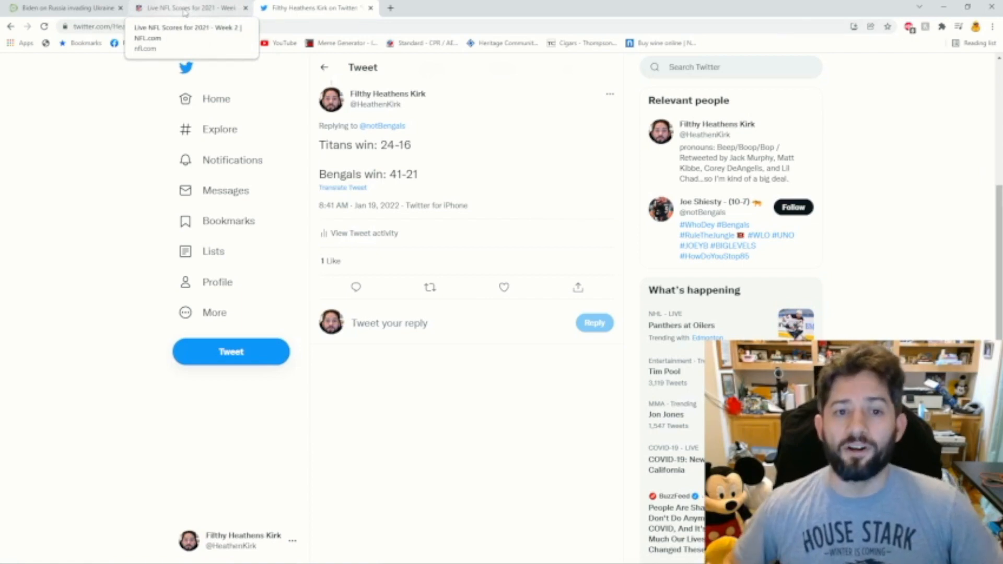
Step: Return from the Twitter prediction reply to the NFL.com Divisional Playoffs schedule tab
{"action": "left_click", "coordinate": [188, 8]}
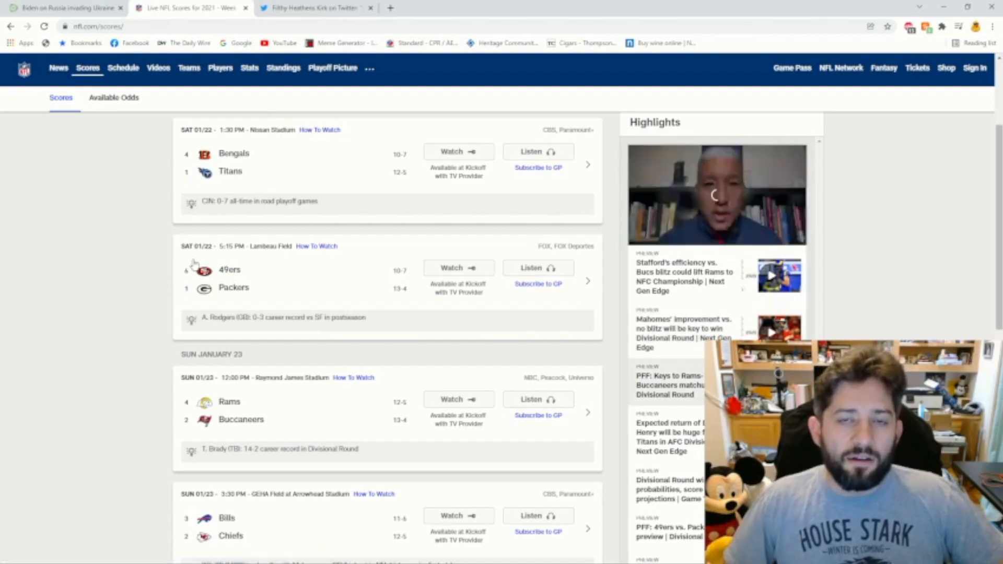
{"action": "left_click", "coordinate": [717, 194]}
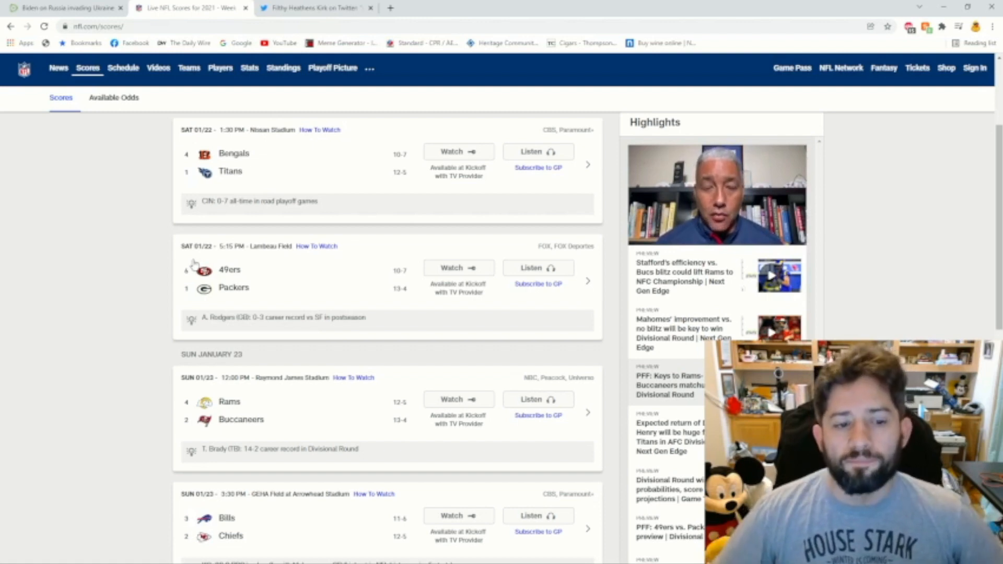
{"action": "scroll", "scroll_direction": "down", "scroll_amount": 3}
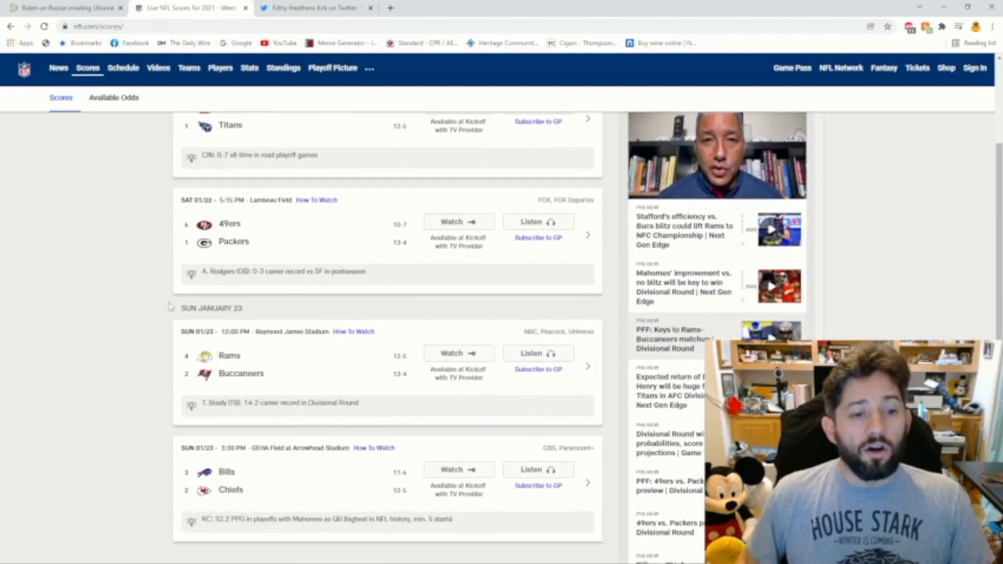
{"action": "scroll", "scroll_direction": "down", "scroll_amount": 3}
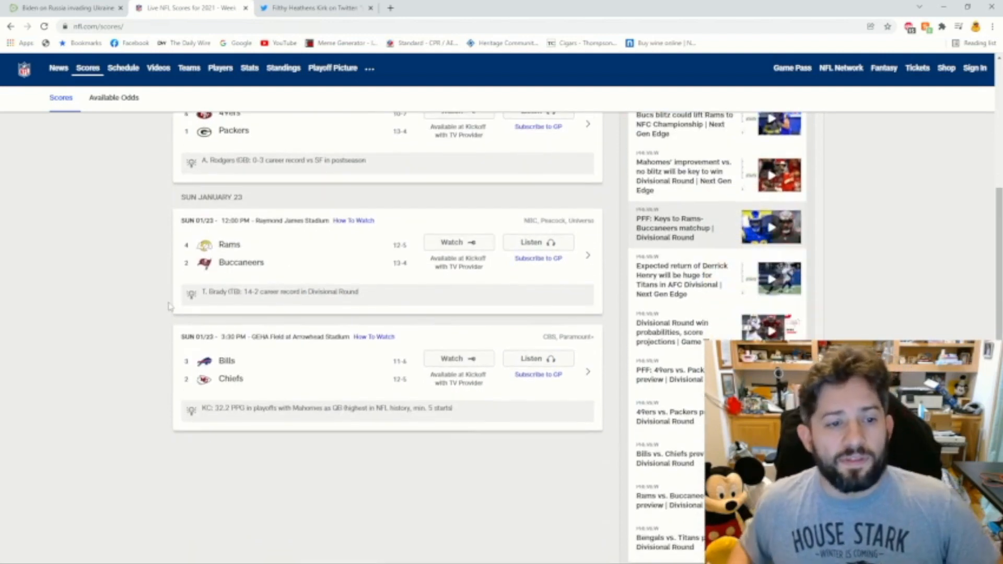